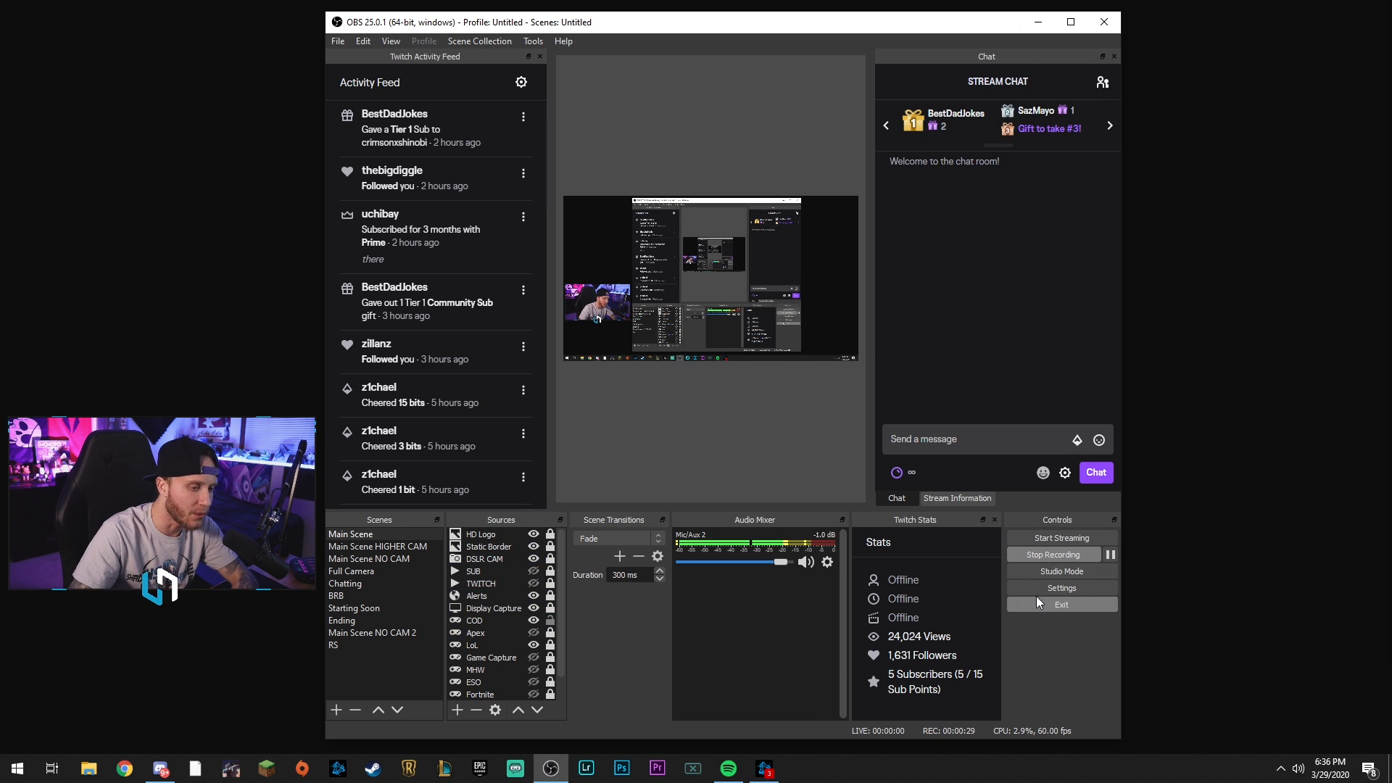
Open the OBS Settings window from the Controls dock, landing on General options
click(1061, 588)
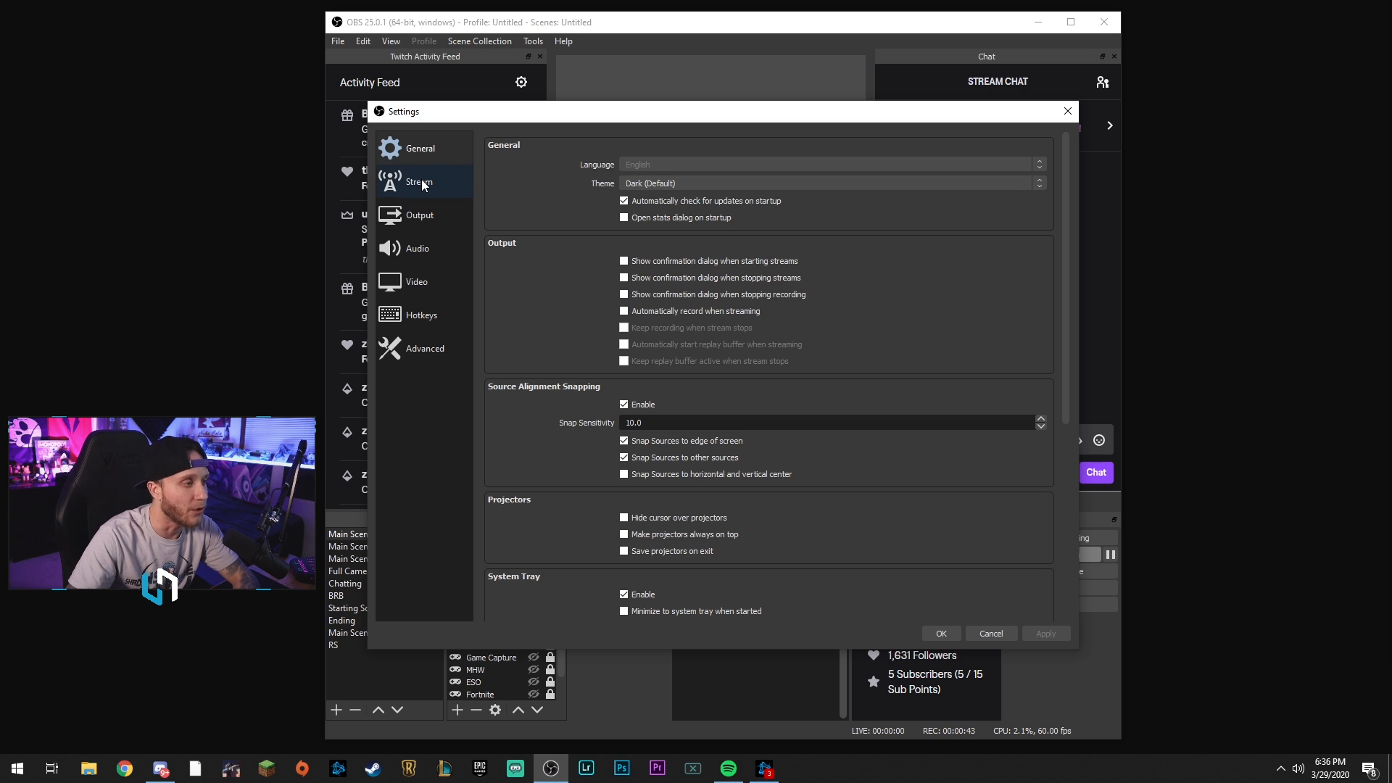
Review the Twitch stream settings, then the Output streaming tab: NVENC H.264, CBR 6500 Kbps
click(419, 182)
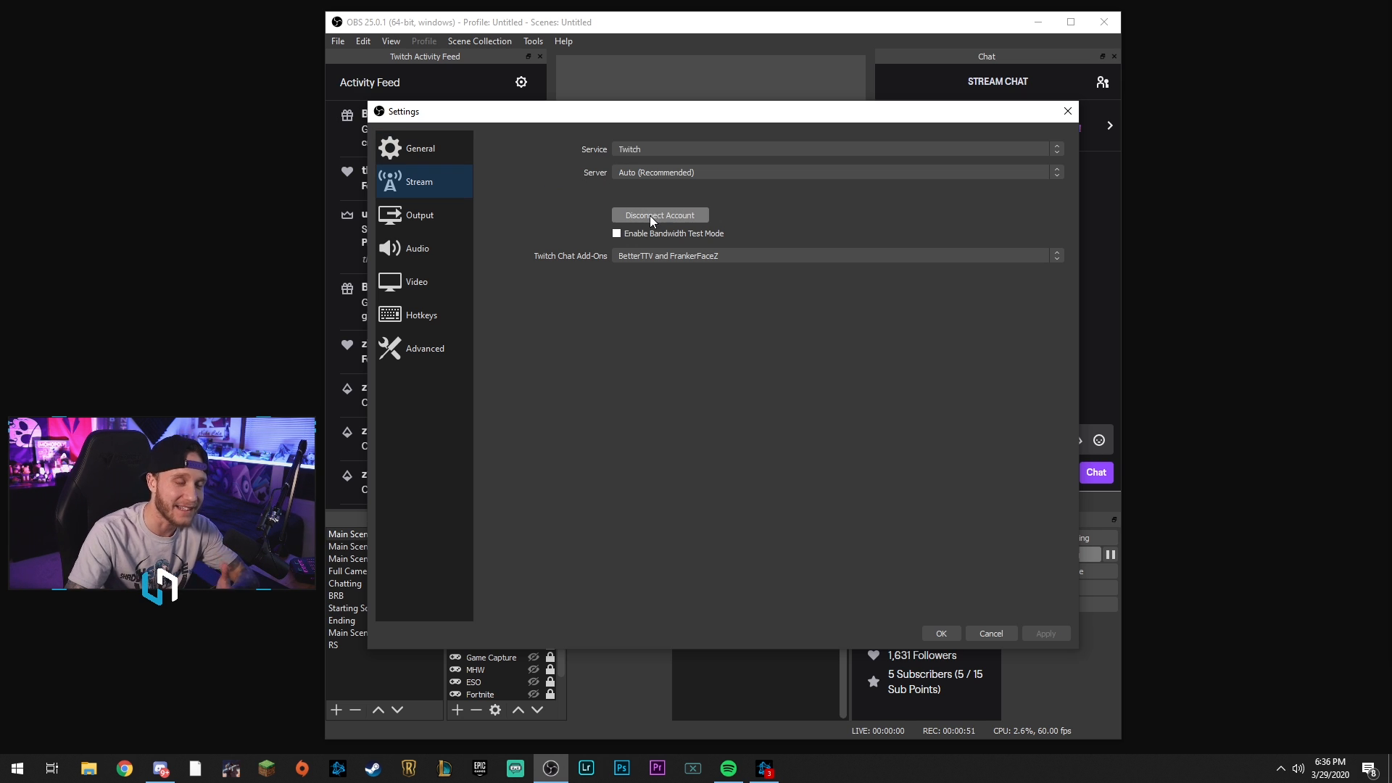
mouse_move(491, 197)
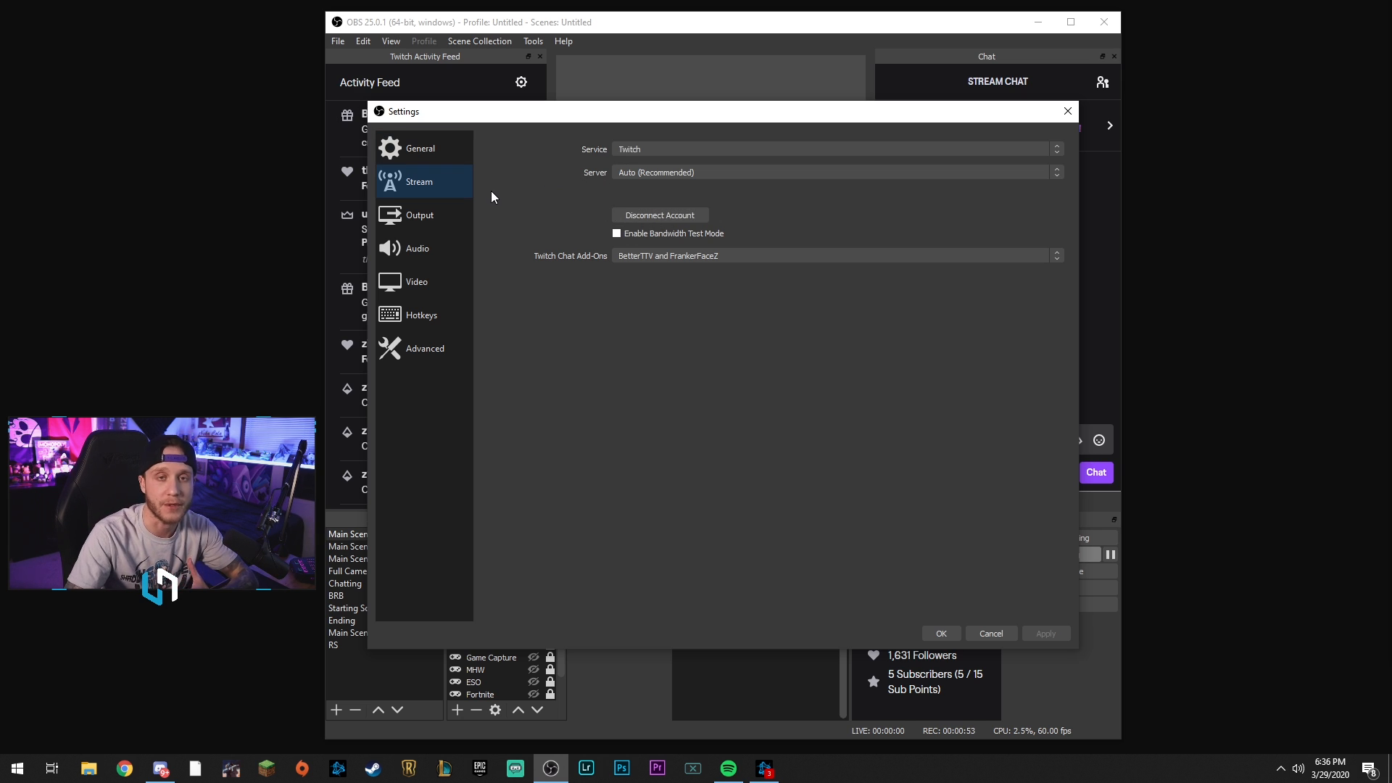
click(419, 215)
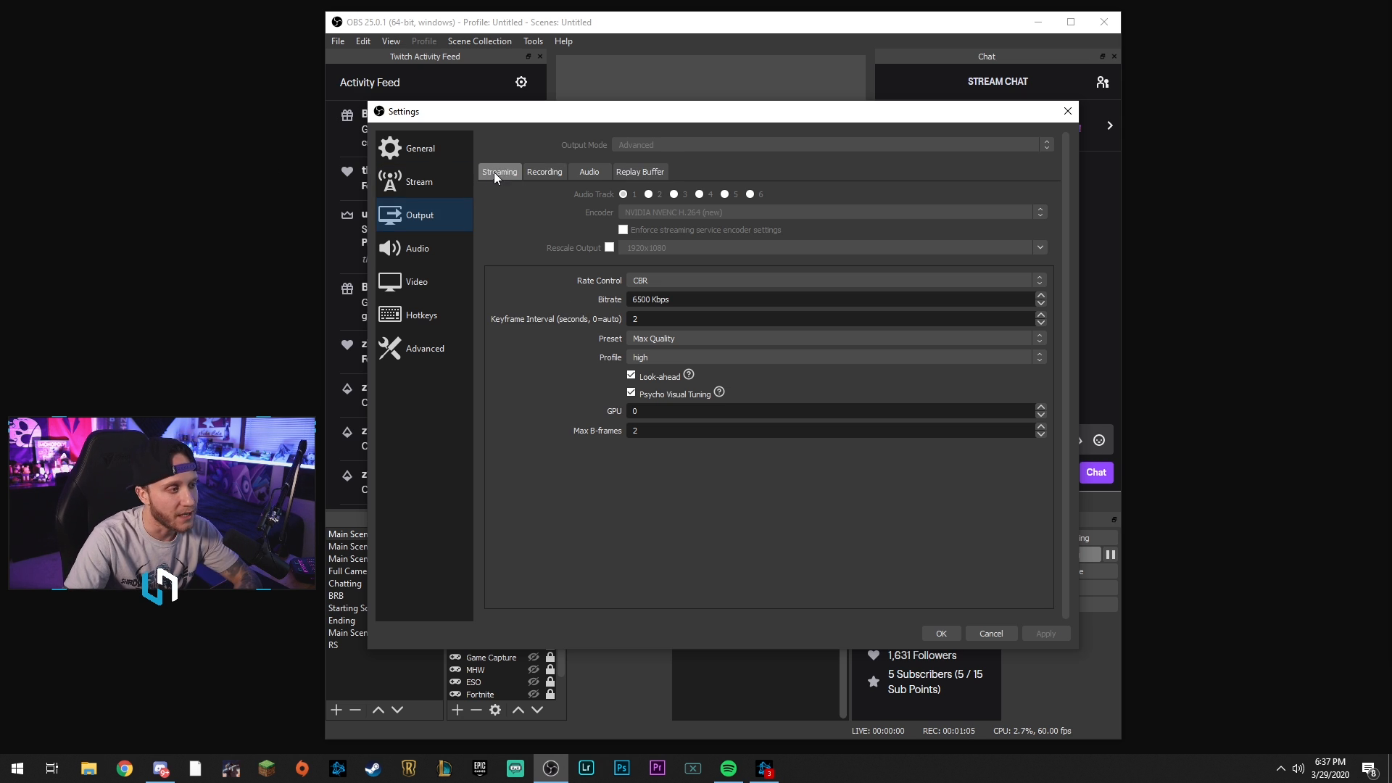
mouse_move(545, 210)
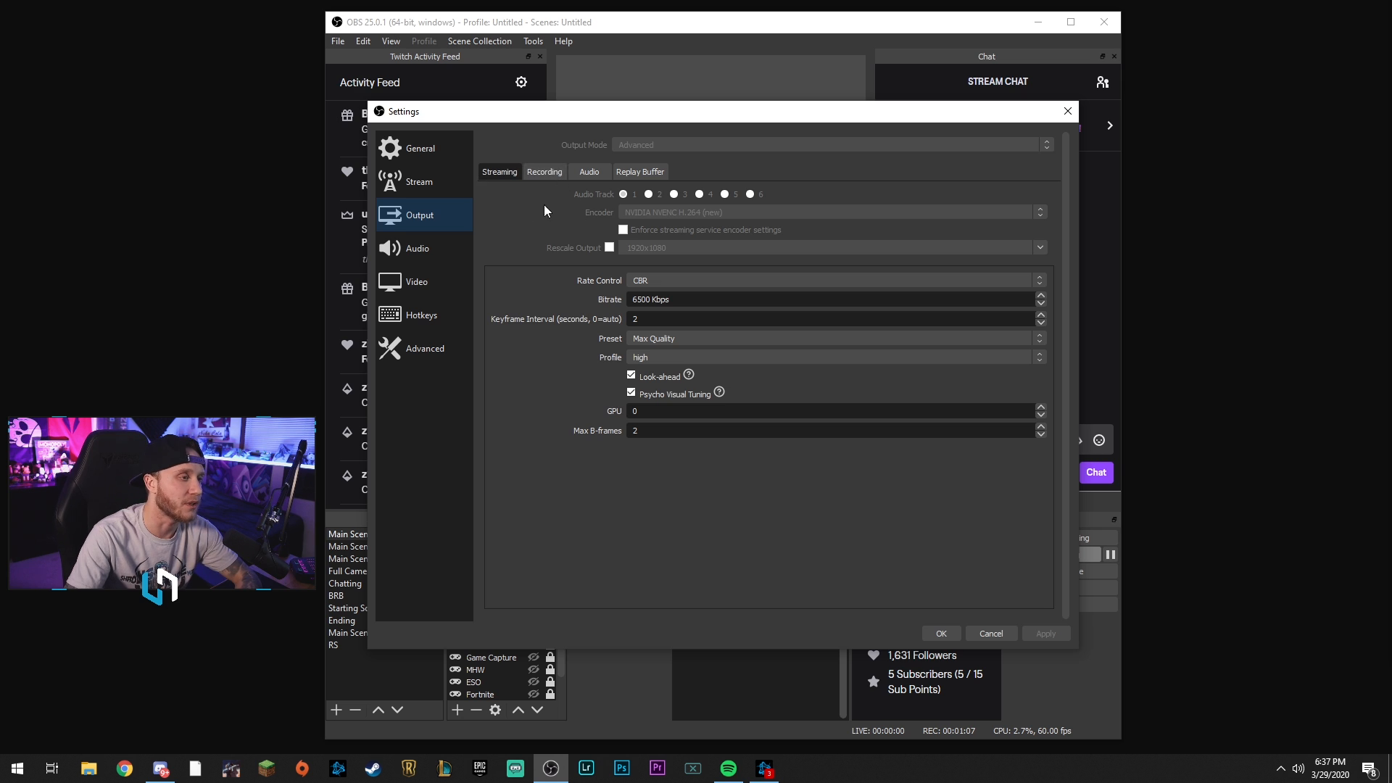
Show the Recording output settings: MP4 to D:/, NVENC, CBR 16000 Kbps, Max Quality
click(544, 171)
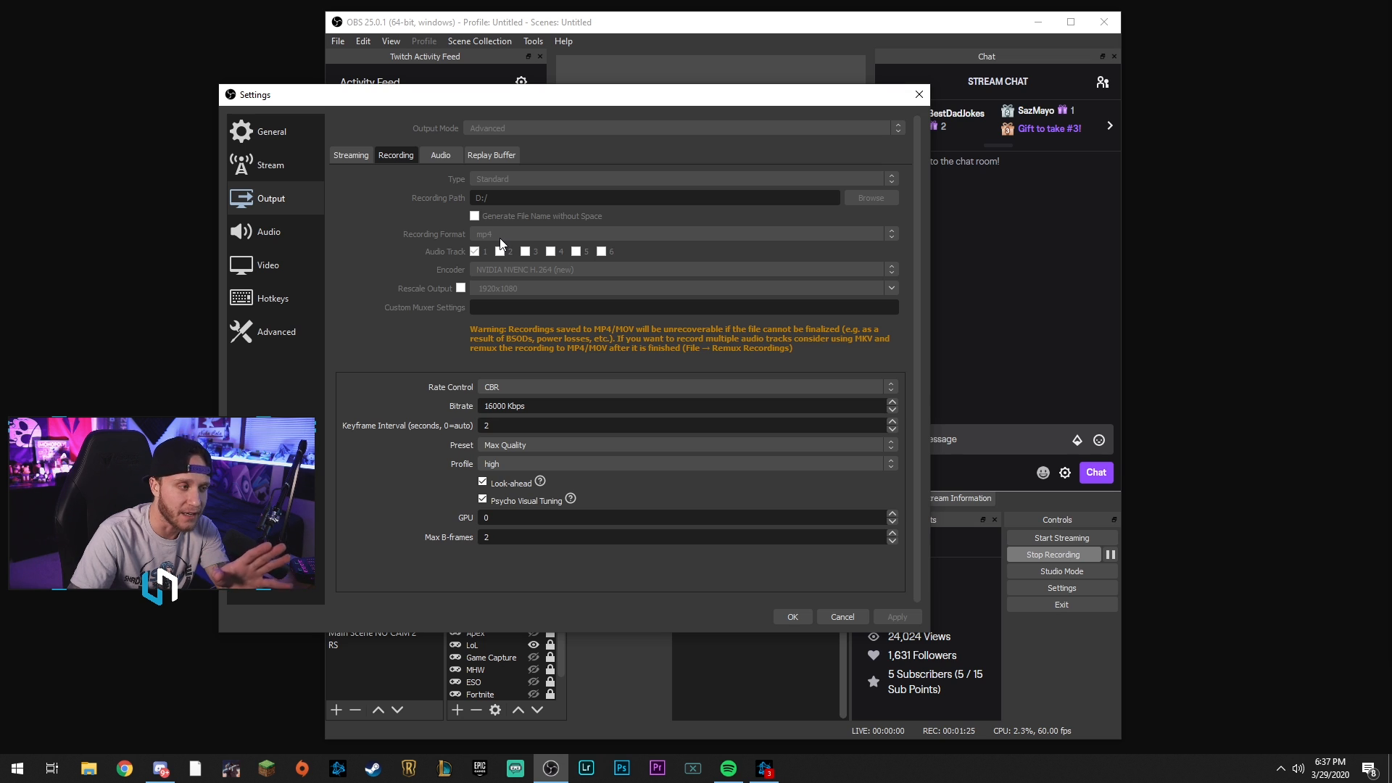
mouse_move(475, 181)
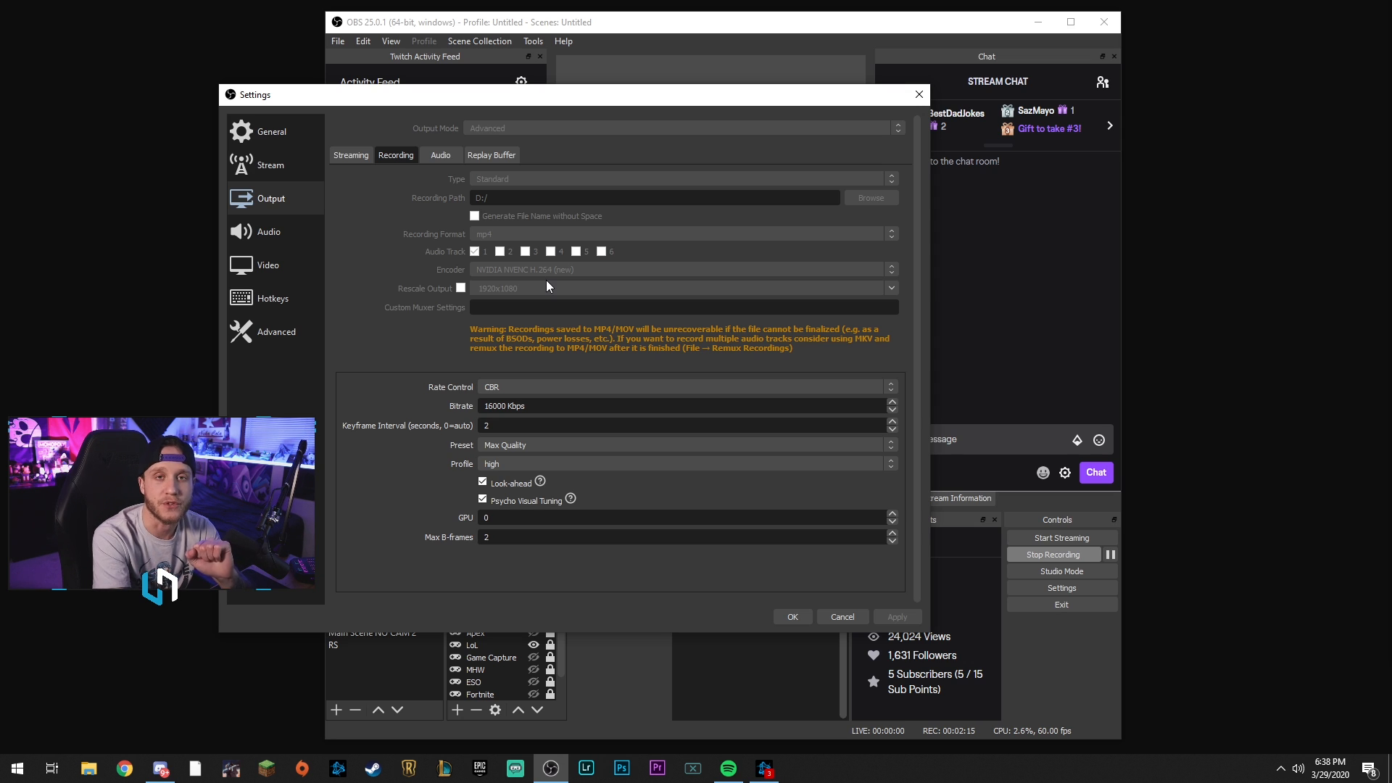
mouse_move(461, 304)
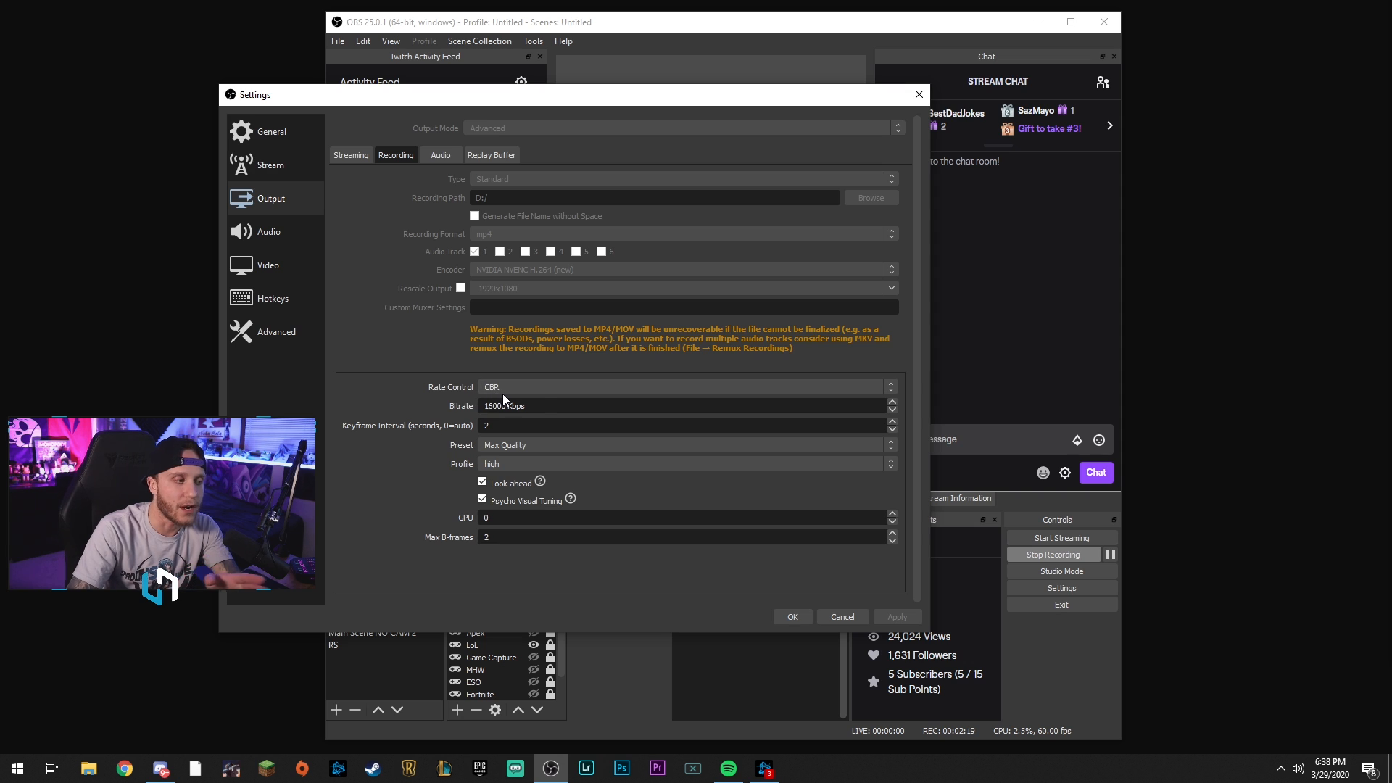
mouse_move(619, 418)
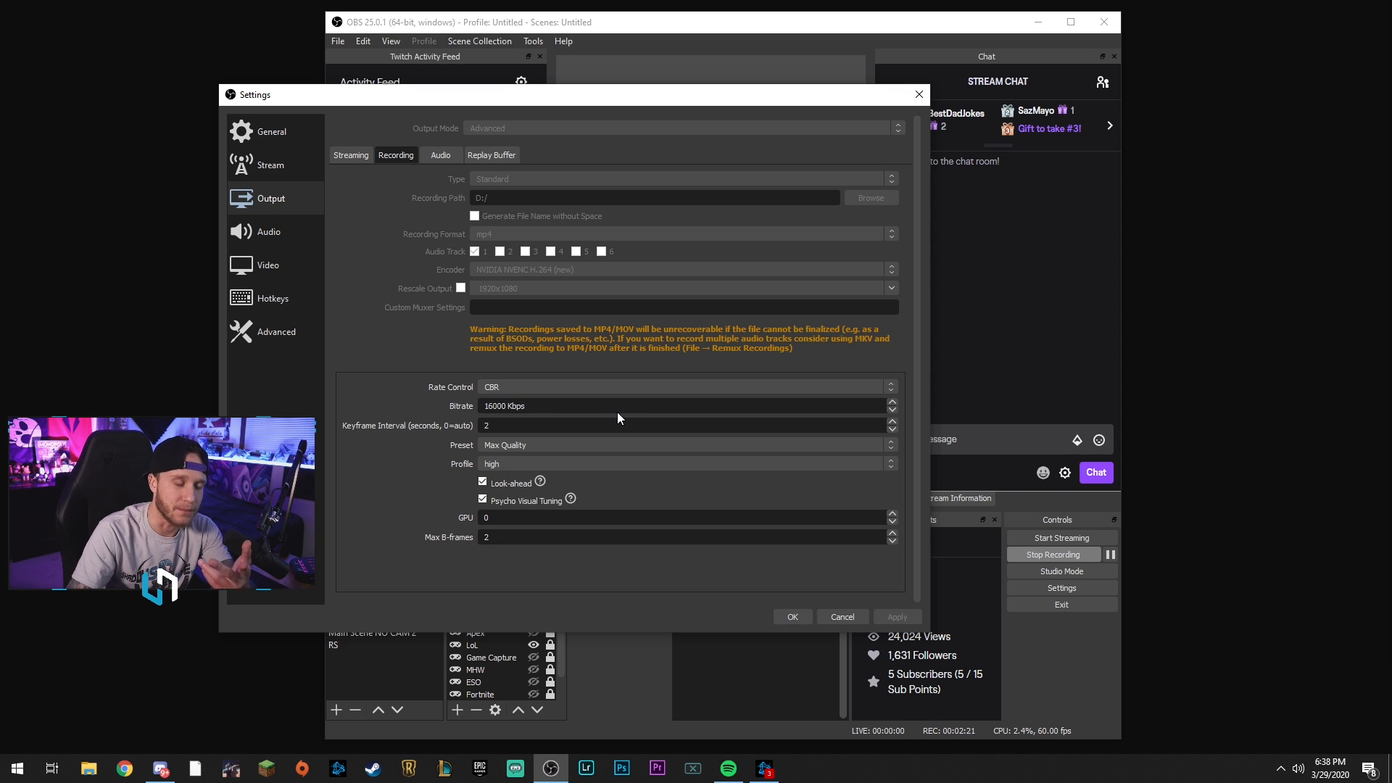
mouse_move(475, 414)
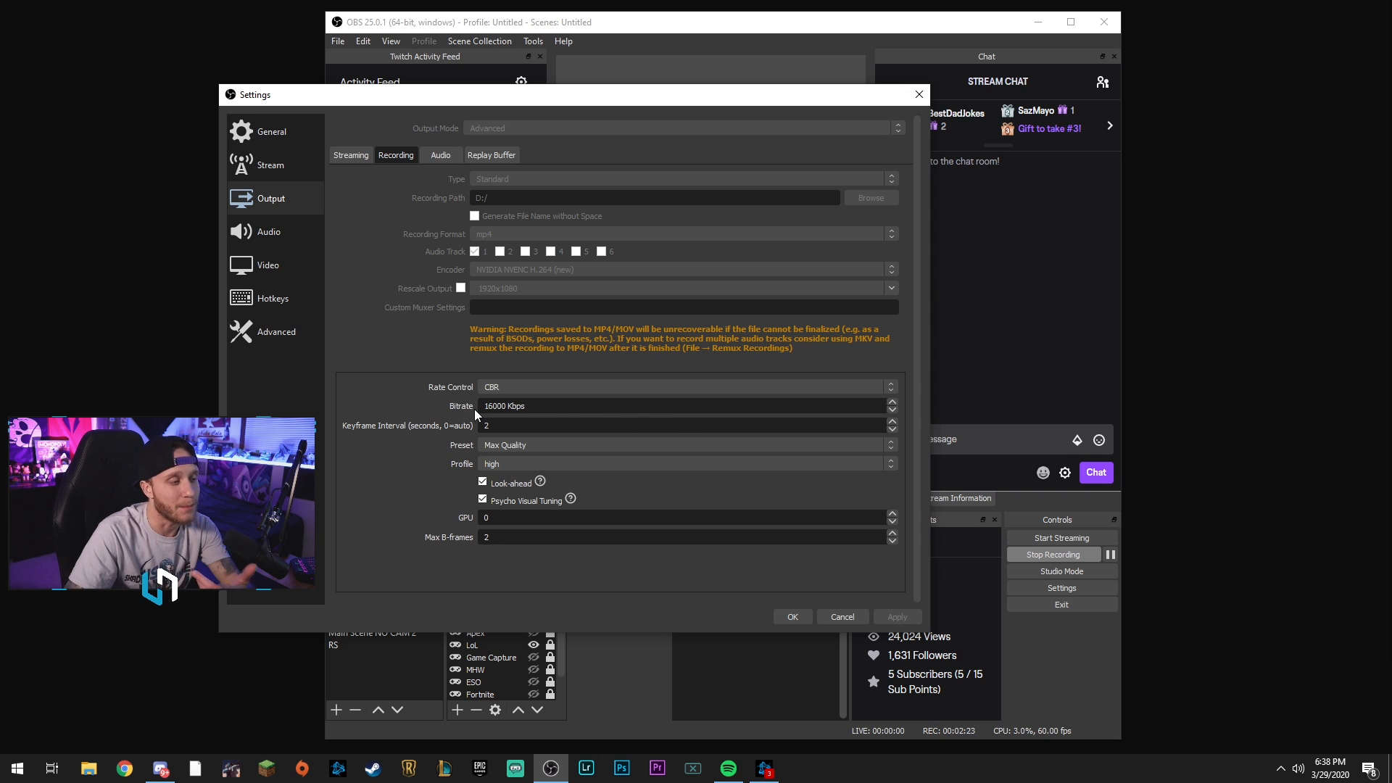
click(497, 406)
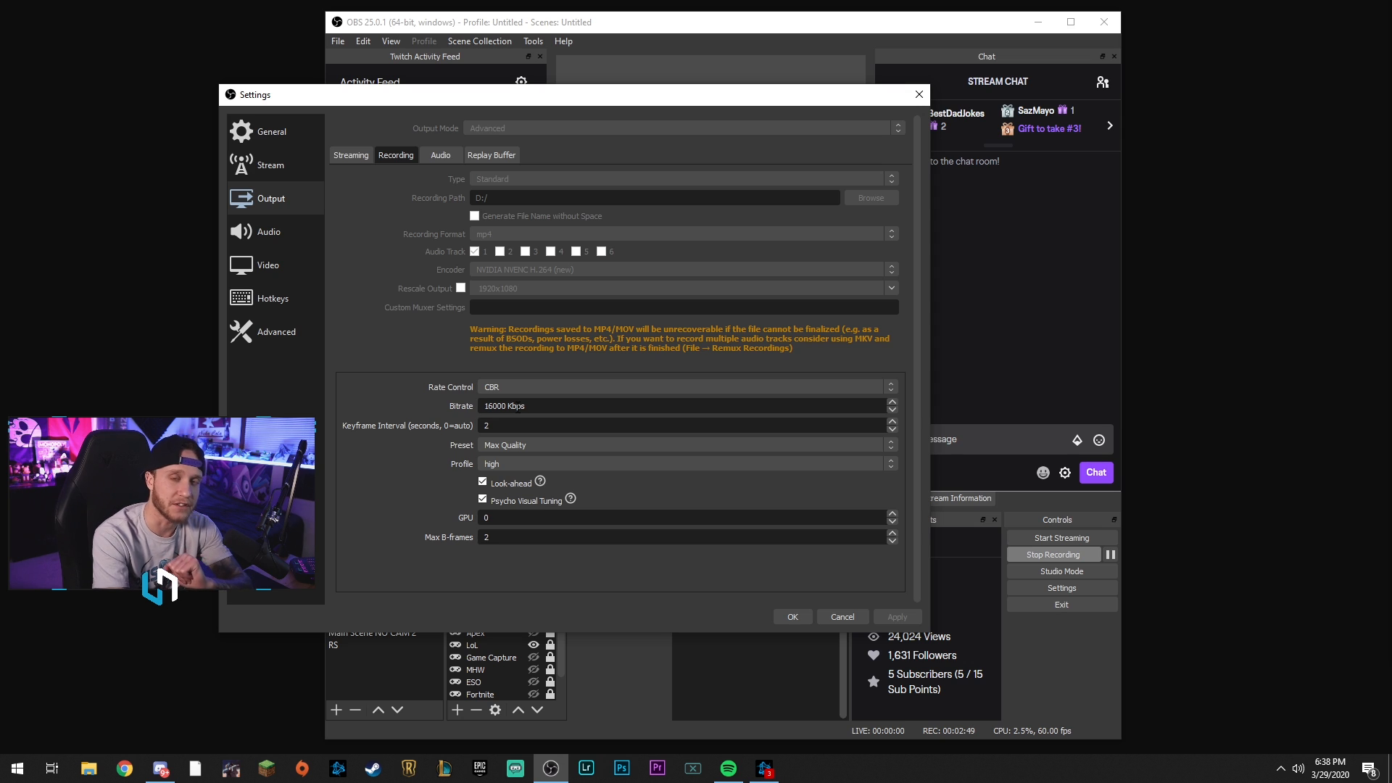
click(685, 444)
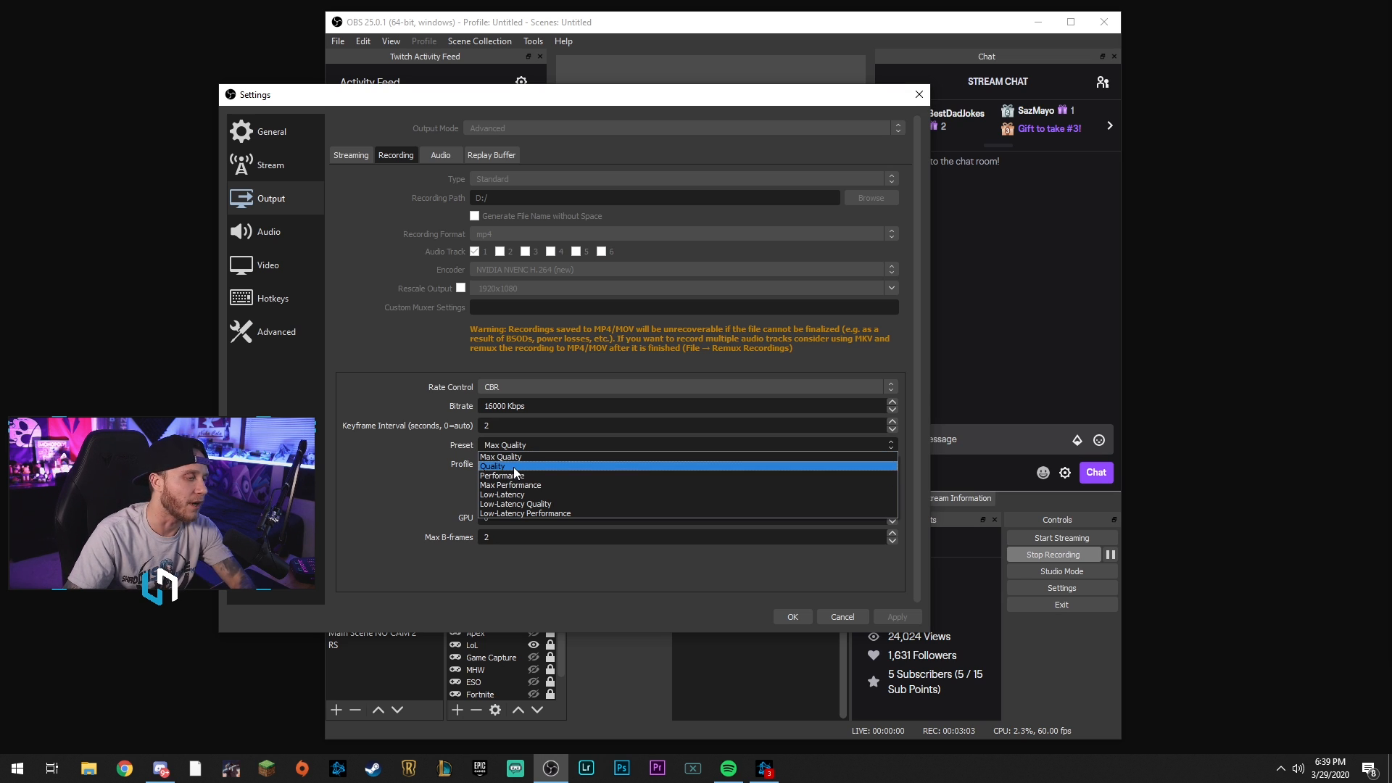
click(492, 465)
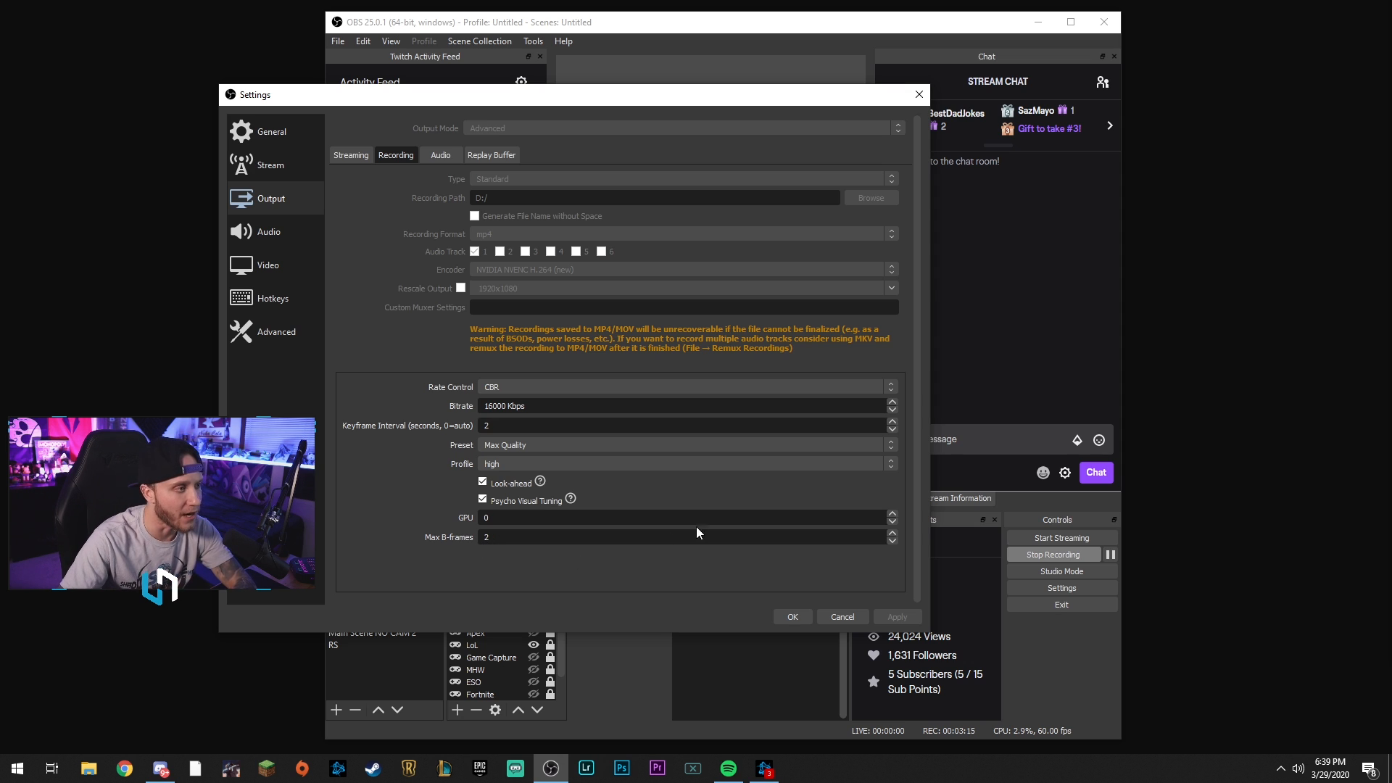
mouse_move(363, 206)
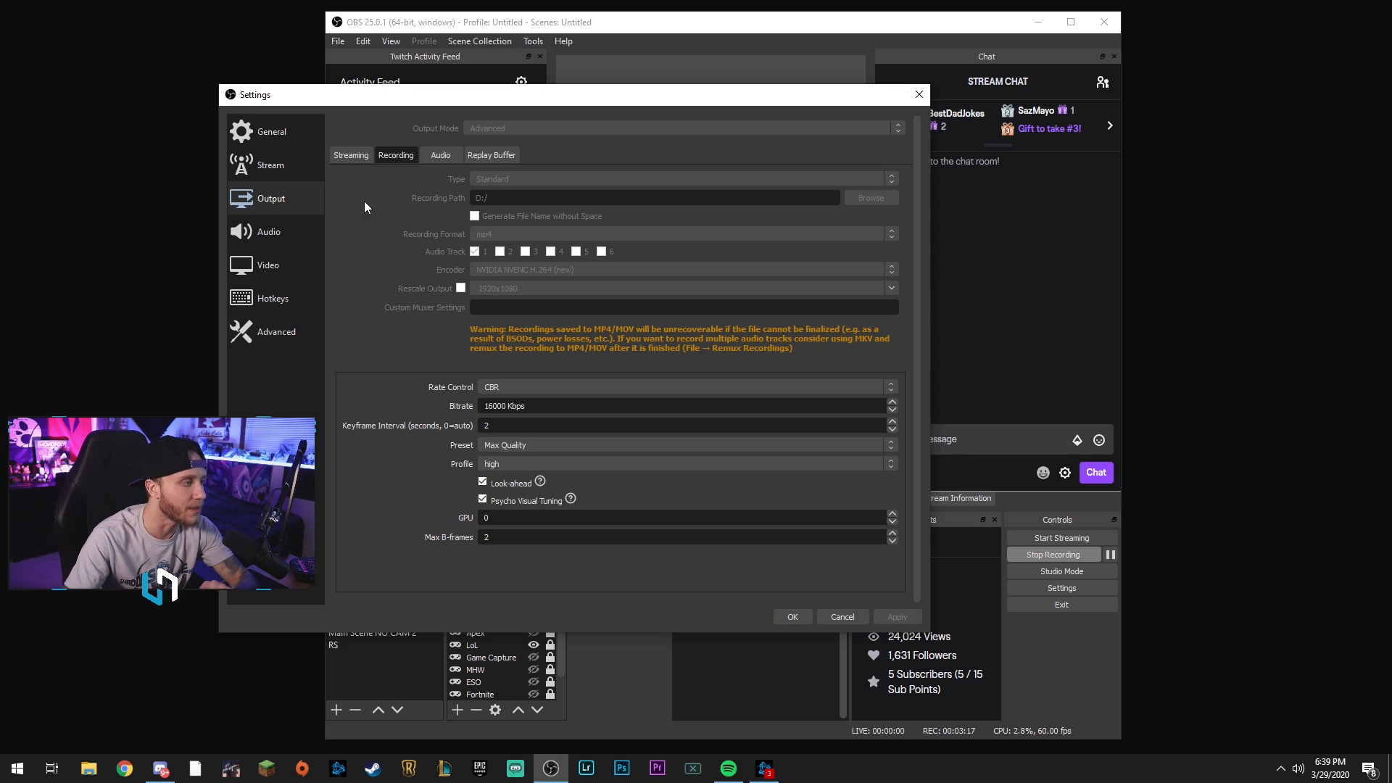
Show the Audio settings with only Mic/Auxiliary Audio 2 set to the GoXLR broadcast mix
click(268, 231)
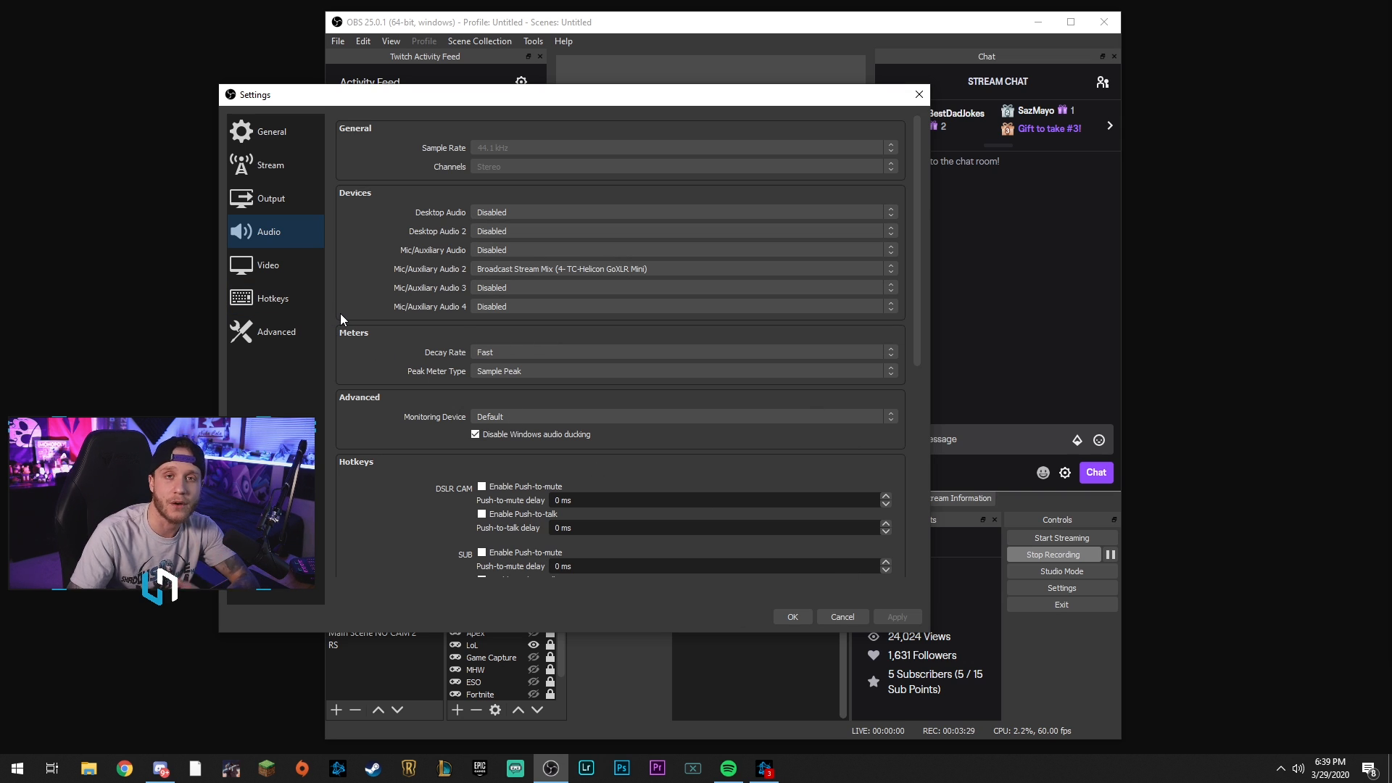
mouse_move(345, 314)
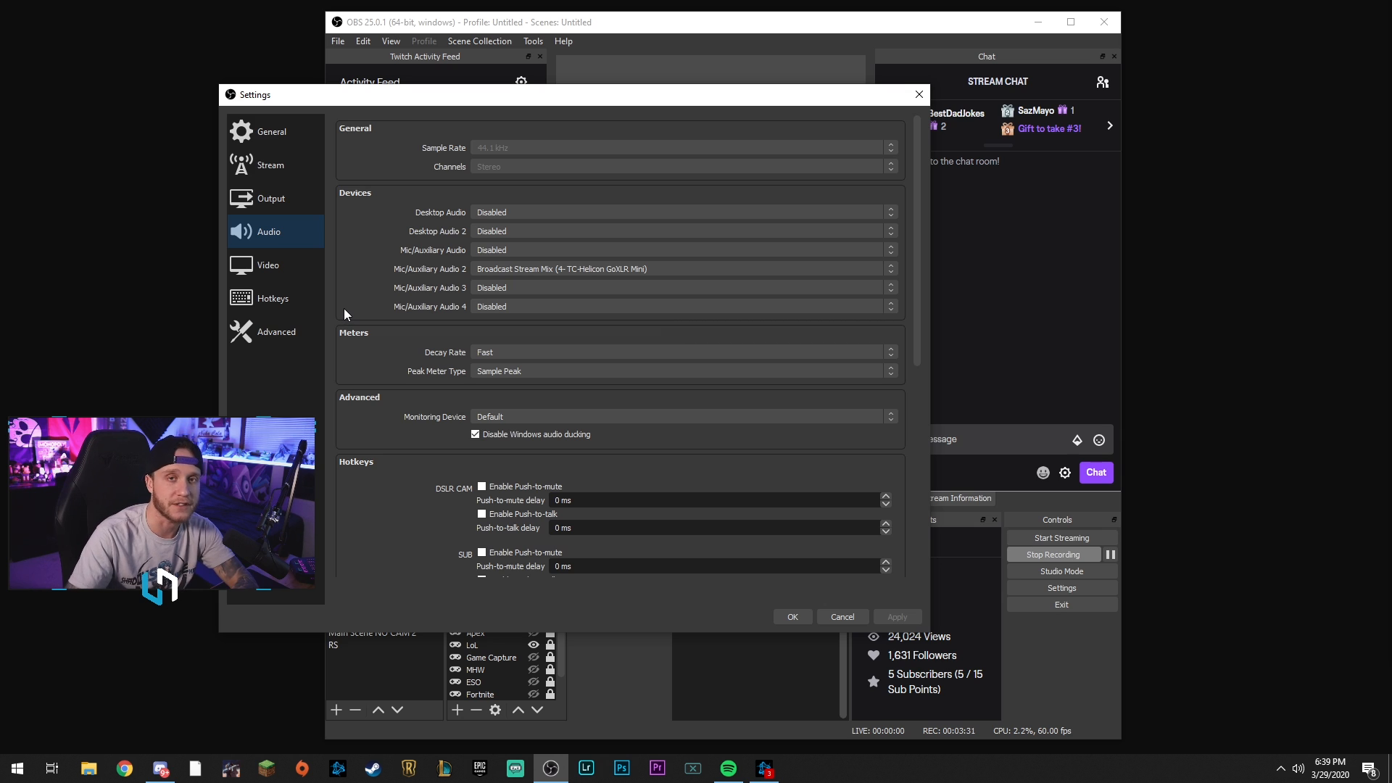
Show the Video settings: 1920x1080 base and output, Lanczos filter, 60 FPS
click(268, 264)
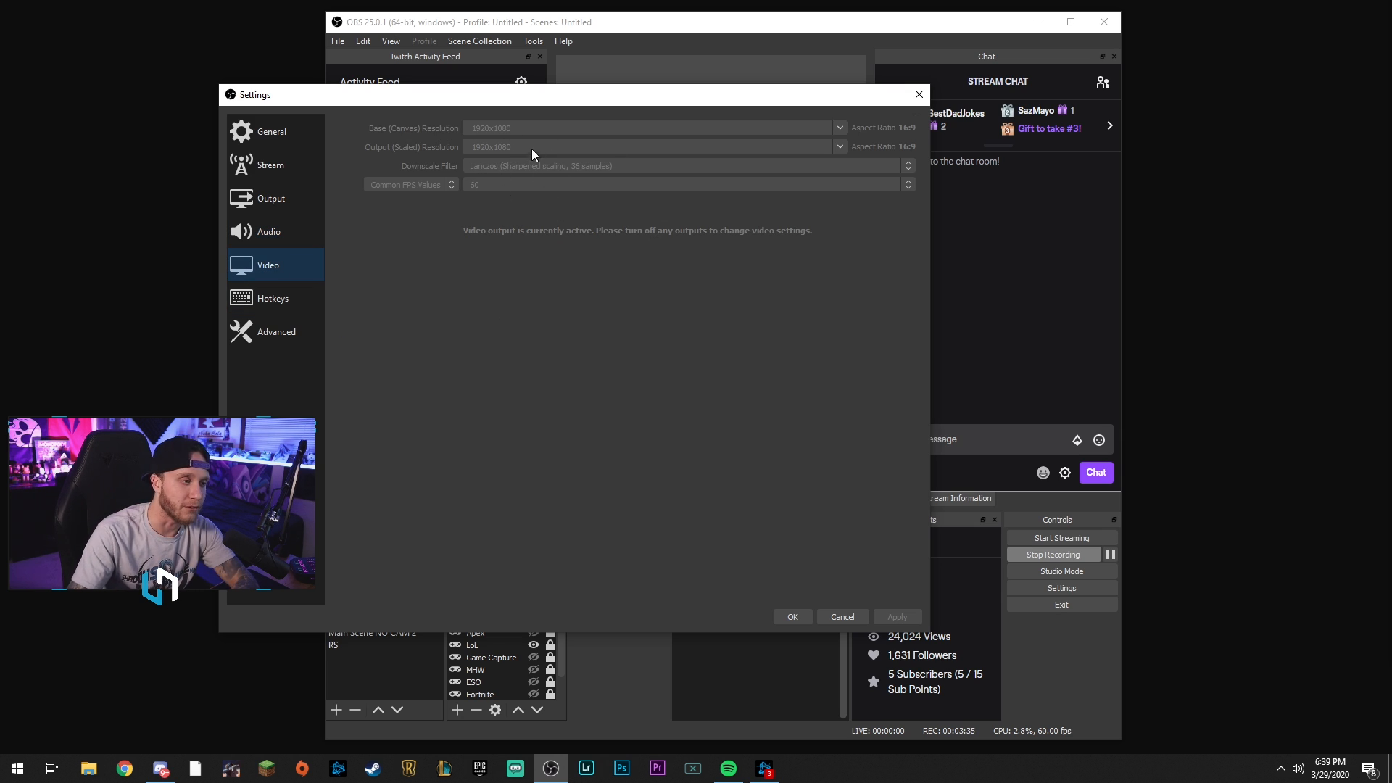
mouse_move(533, 197)
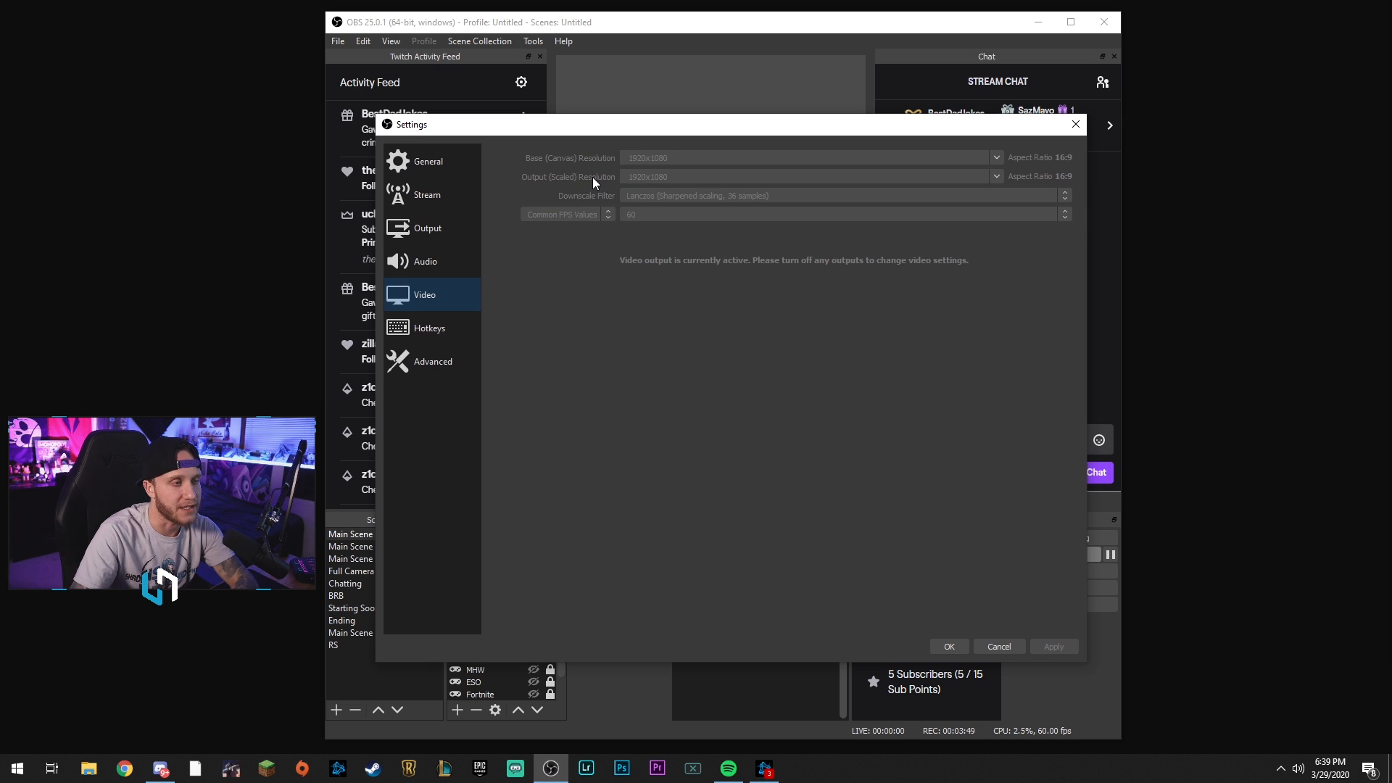
mouse_move(675, 191)
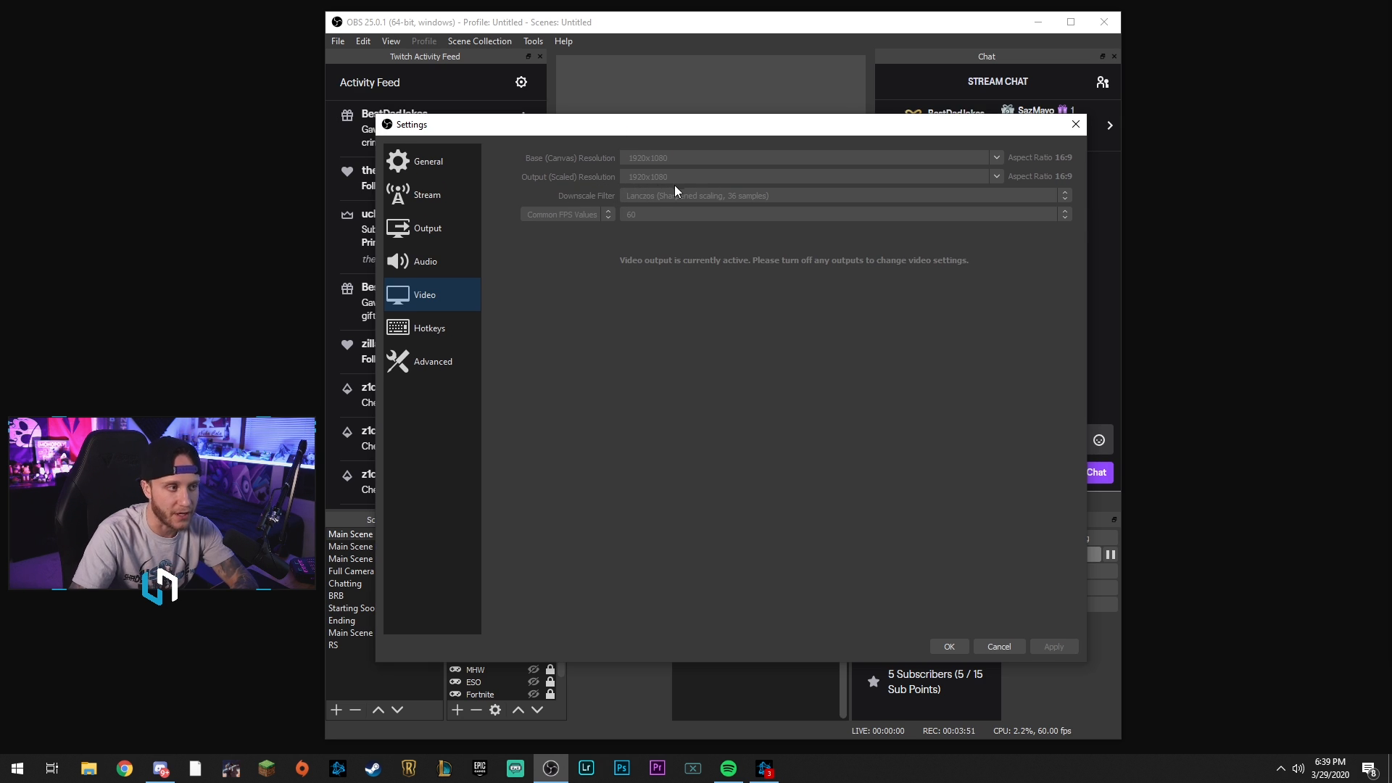
mouse_move(628, 205)
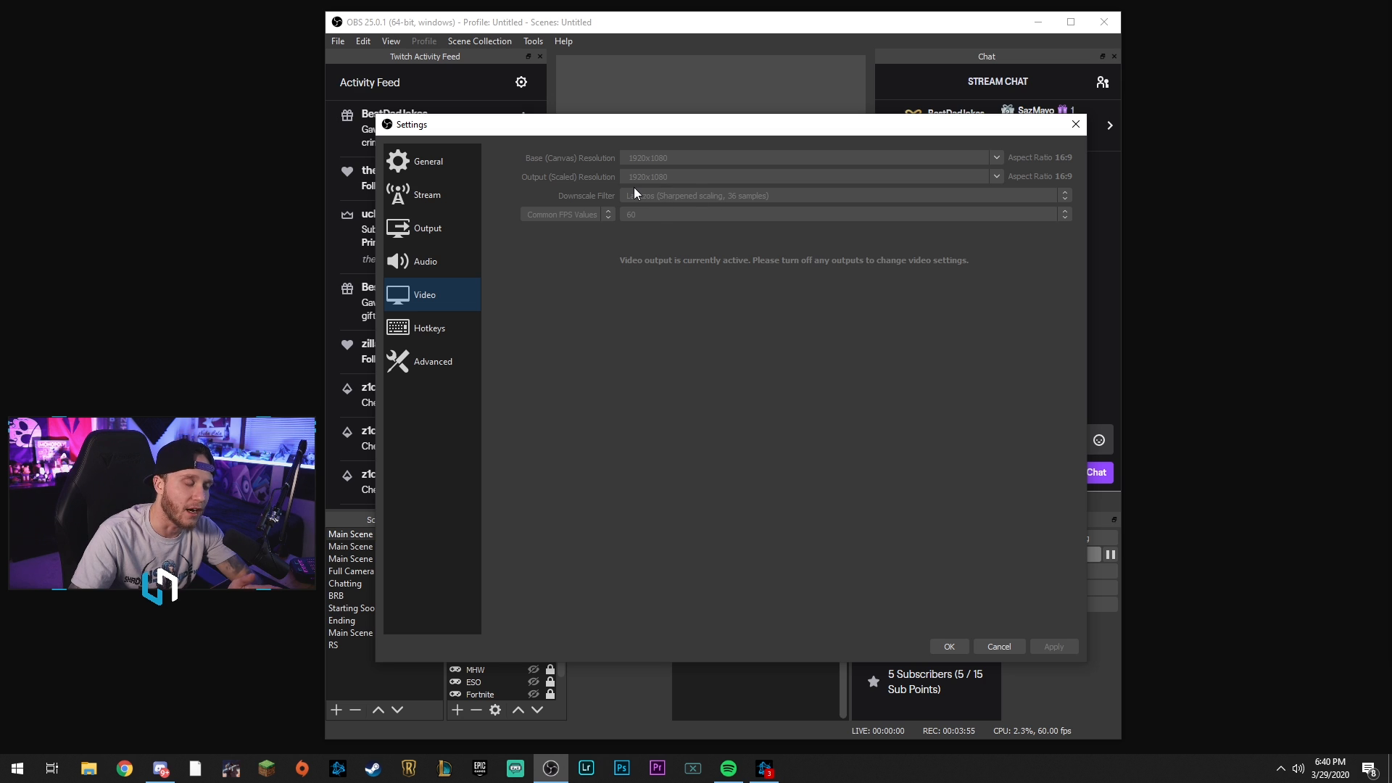
mouse_move(573, 229)
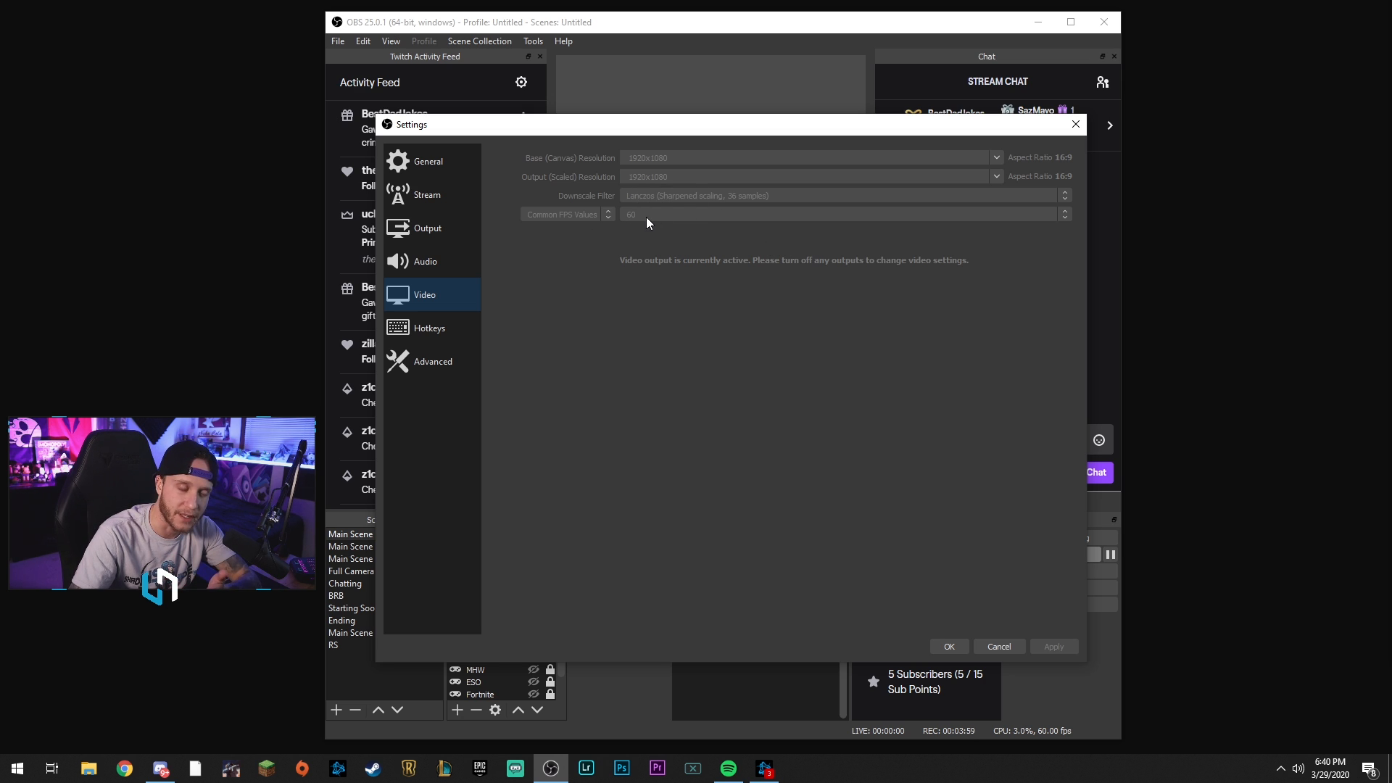
Review the Hotkeys list, Num * for start/stop recording and the scene hotkeys below
click(429, 327)
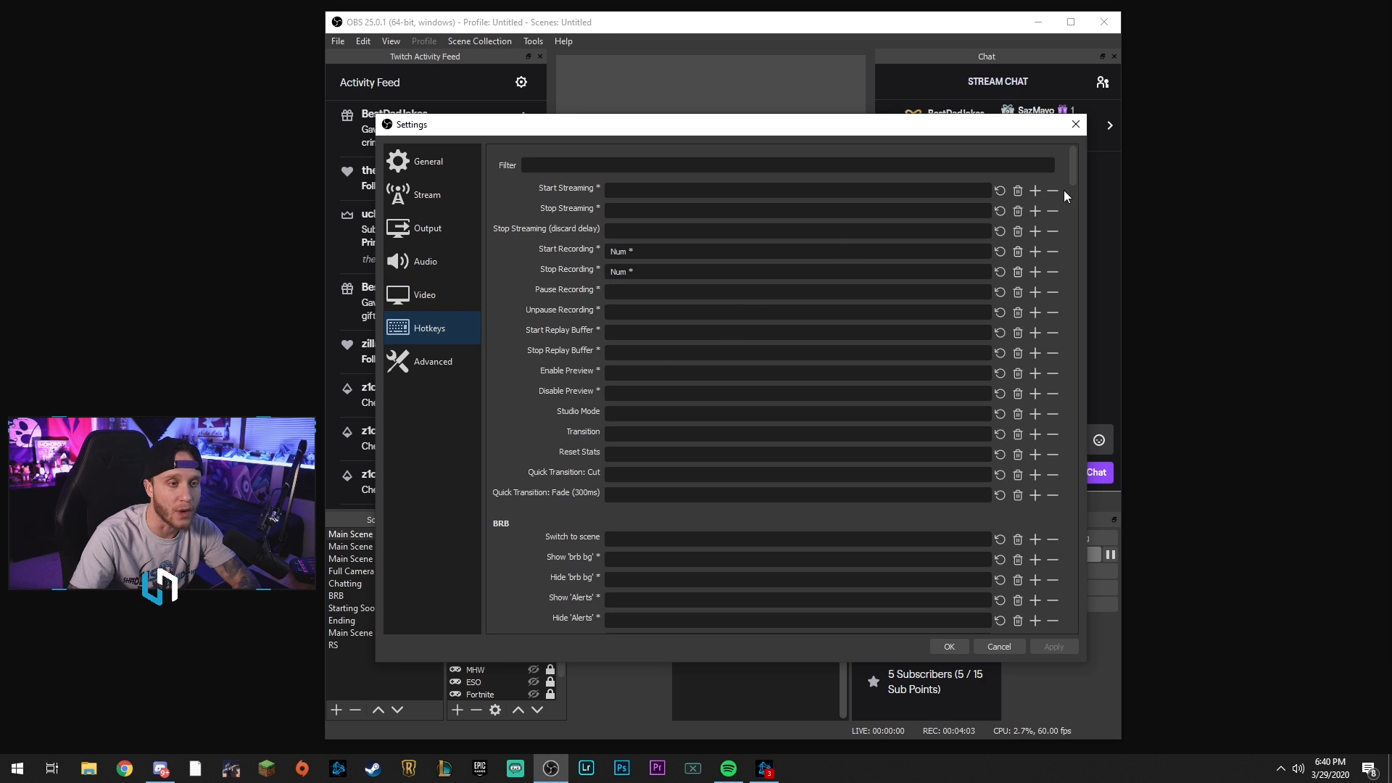
scroll(down, 3)
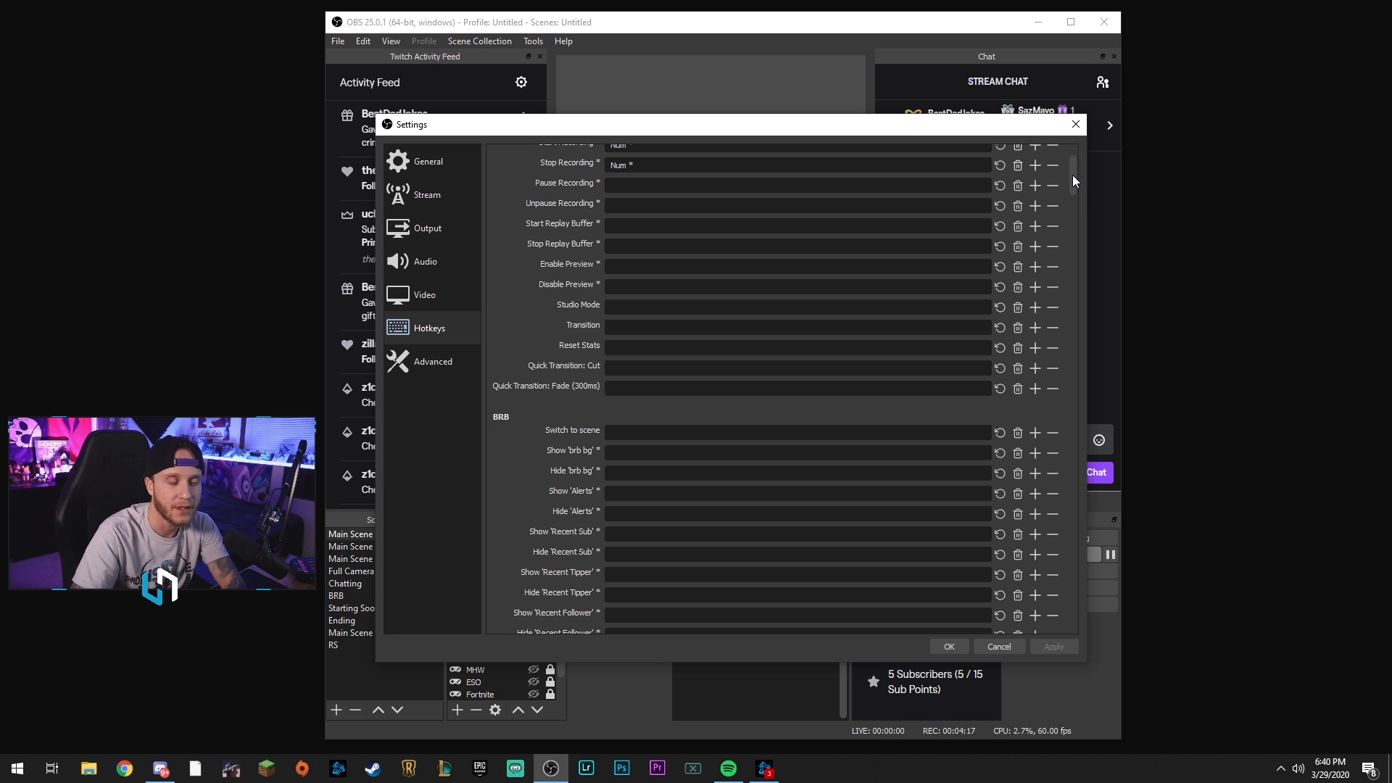
scroll(down, 3)
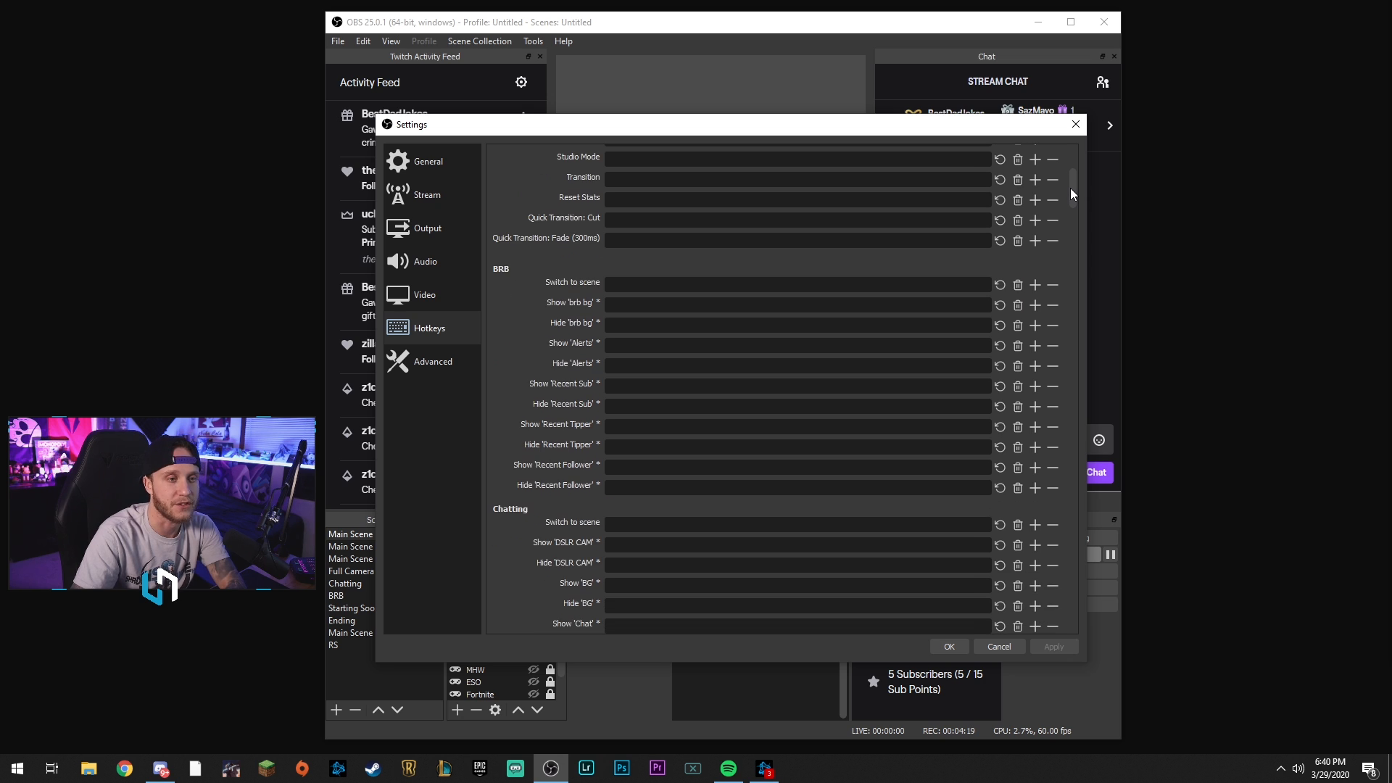
In Advanced settings, review the Process Priority choices and keep it at Normal
click(434, 361)
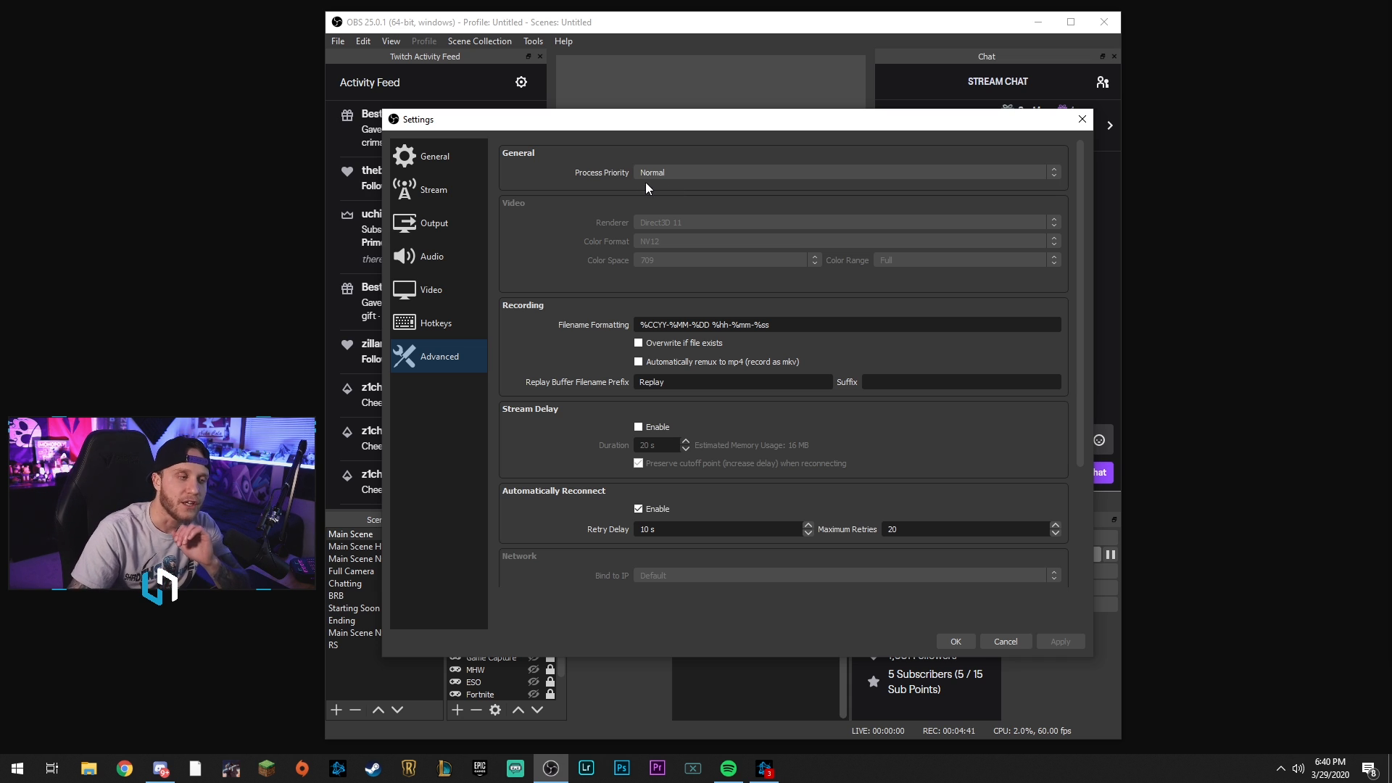
click(843, 173)
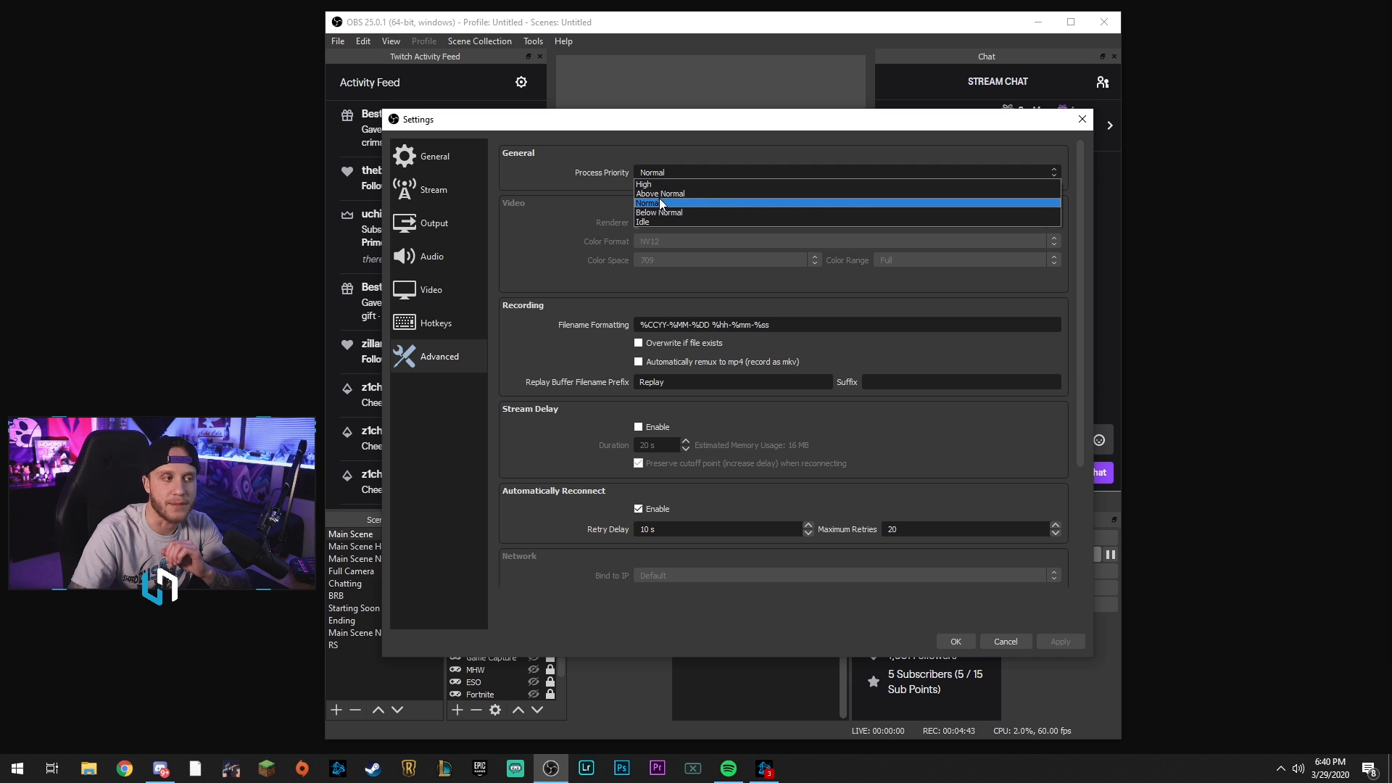
click(660, 203)
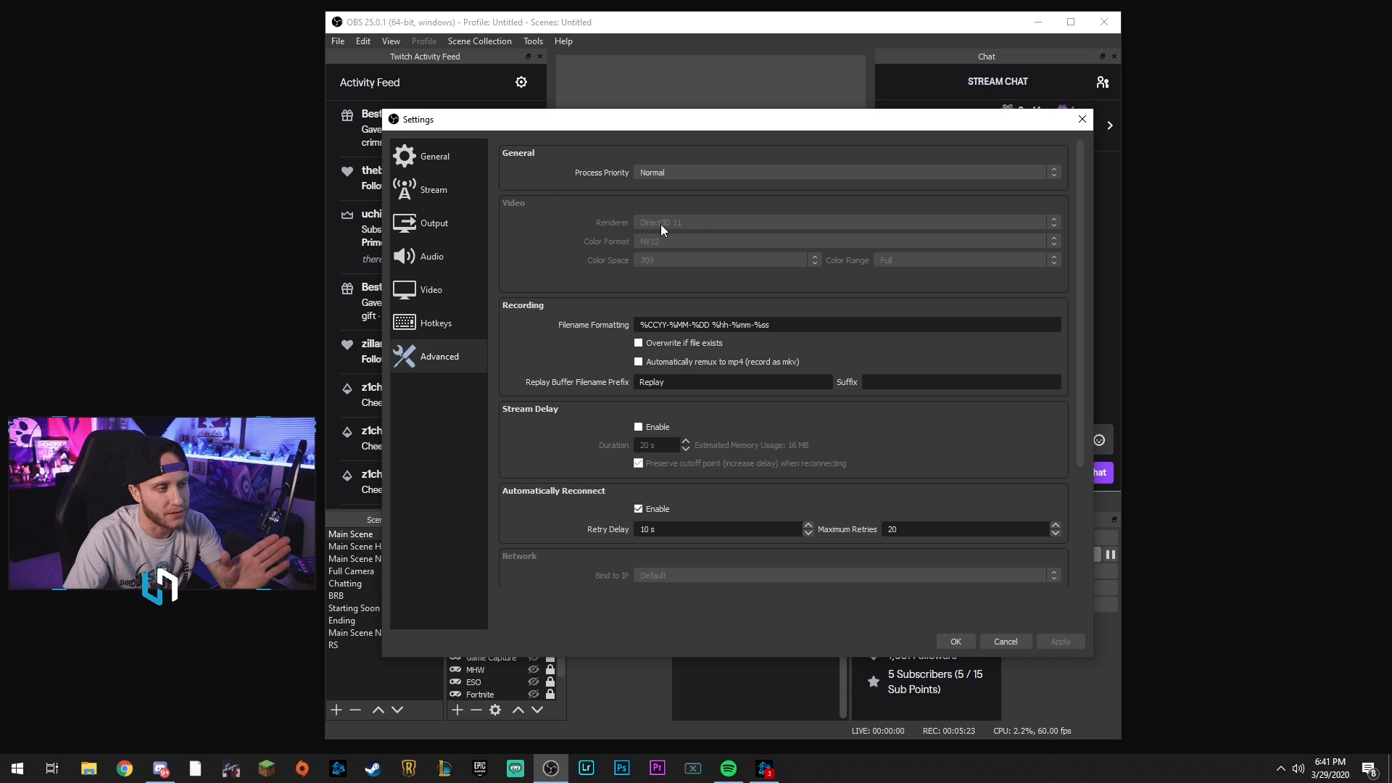
mouse_move(633, 253)
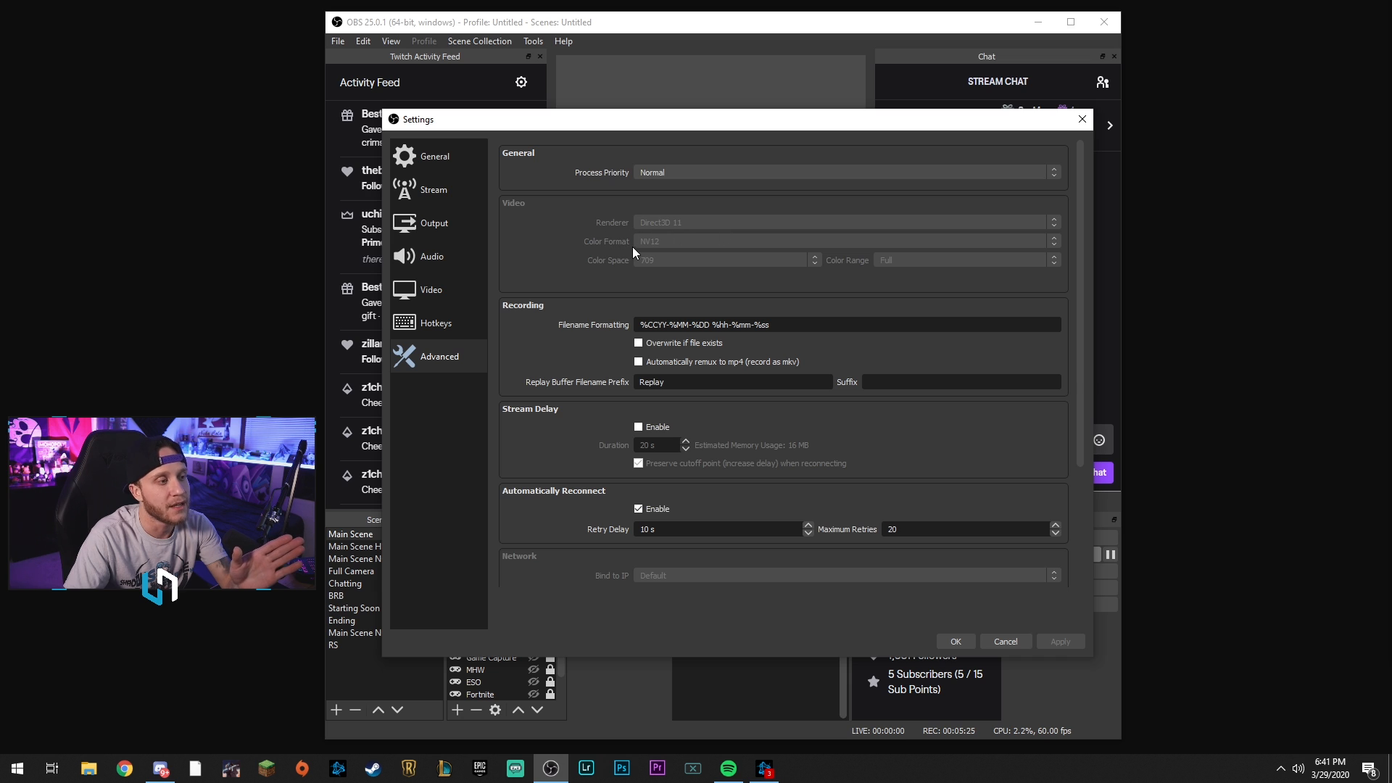